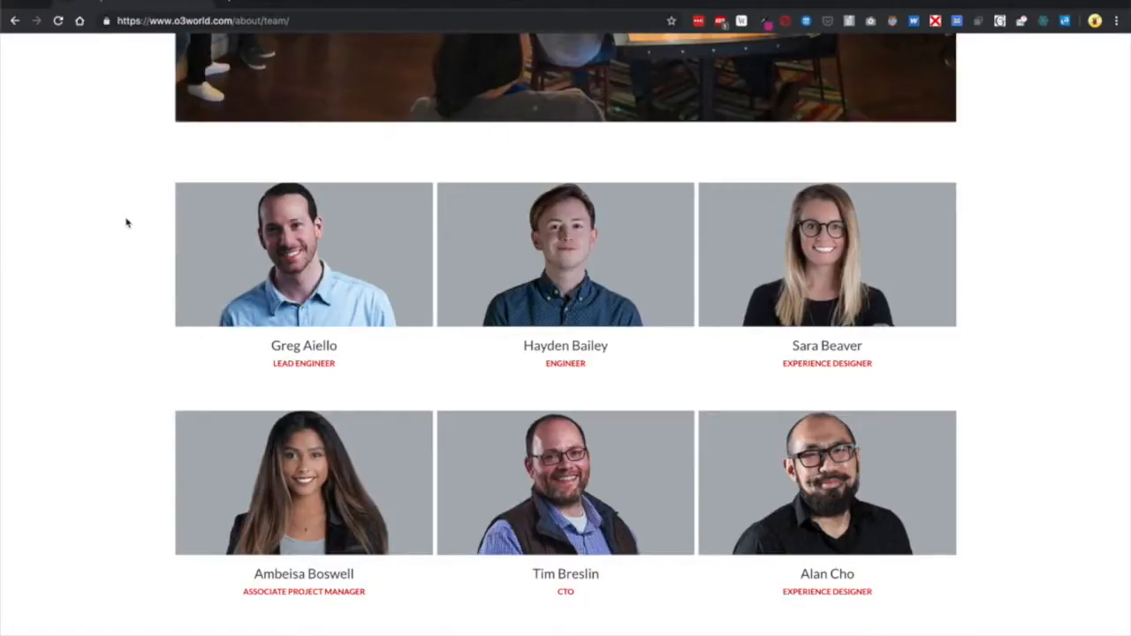
Create the o3-team sitemap with the o3world team page as its start URL
{"action": "key", "text": "F12"}
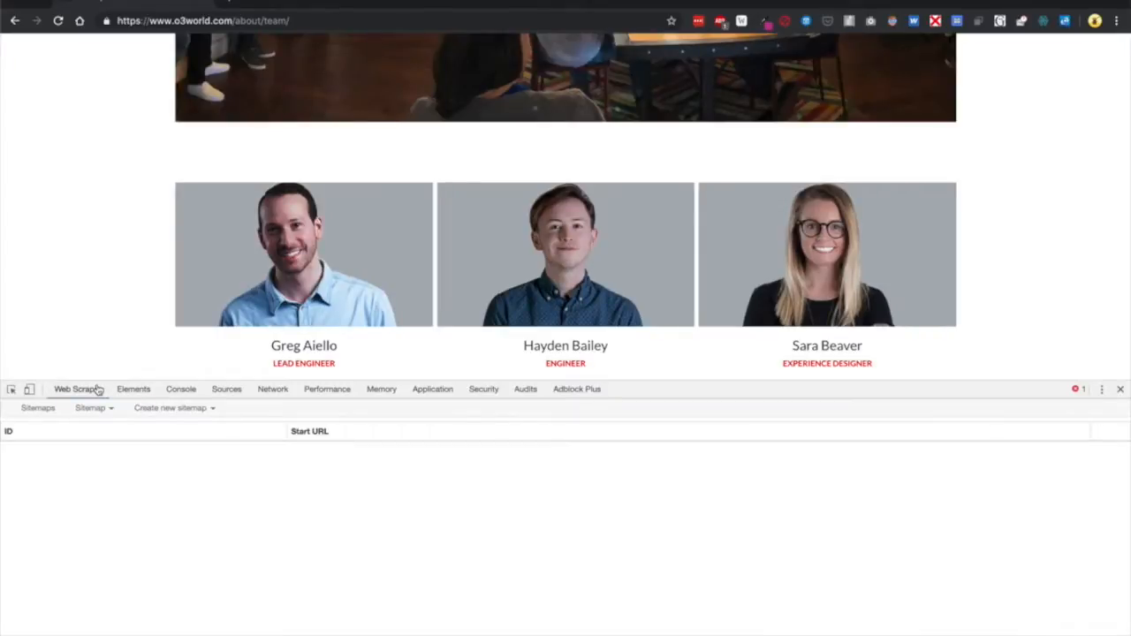
{"action": "left_click", "coordinate": [171, 408]}
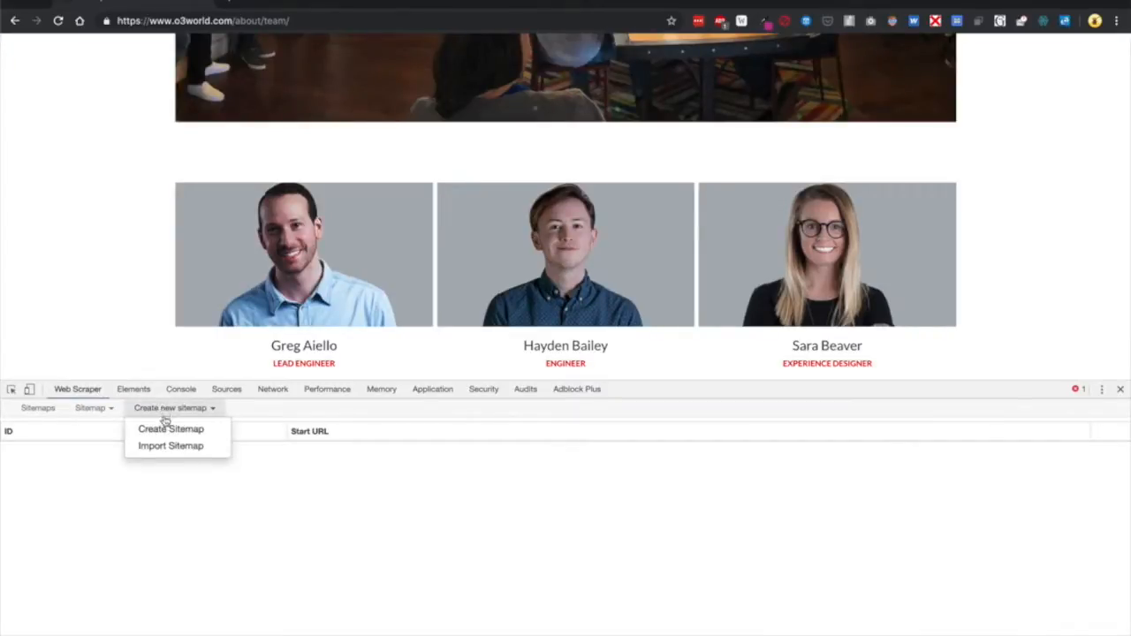
{"action": "left_click", "coordinate": [171, 429]}
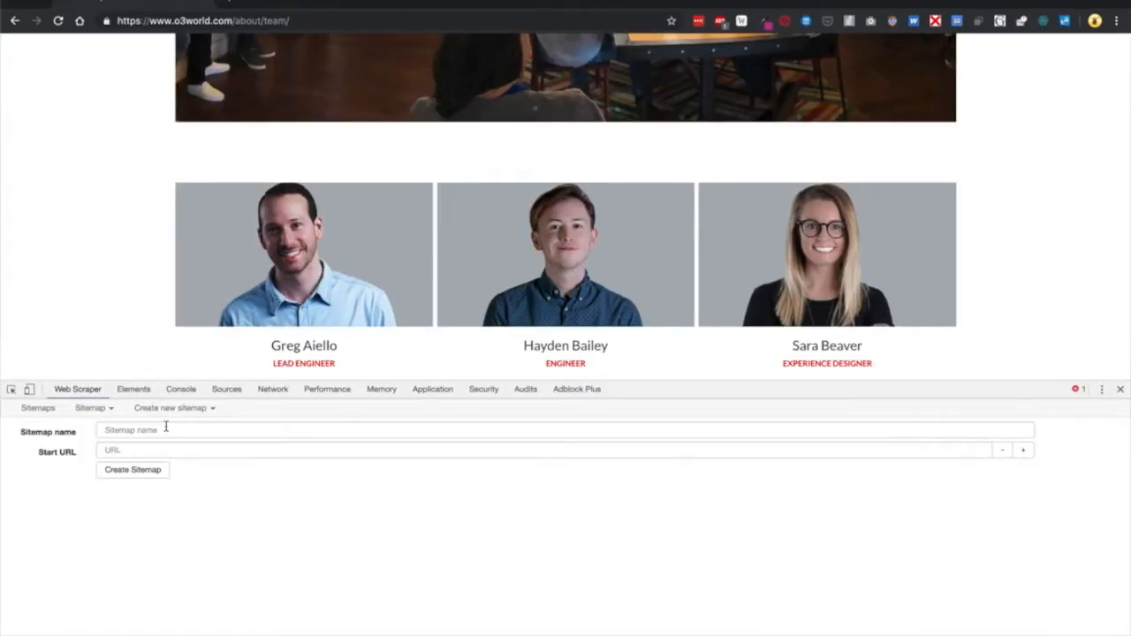
{"action": "type", "text": "c"}
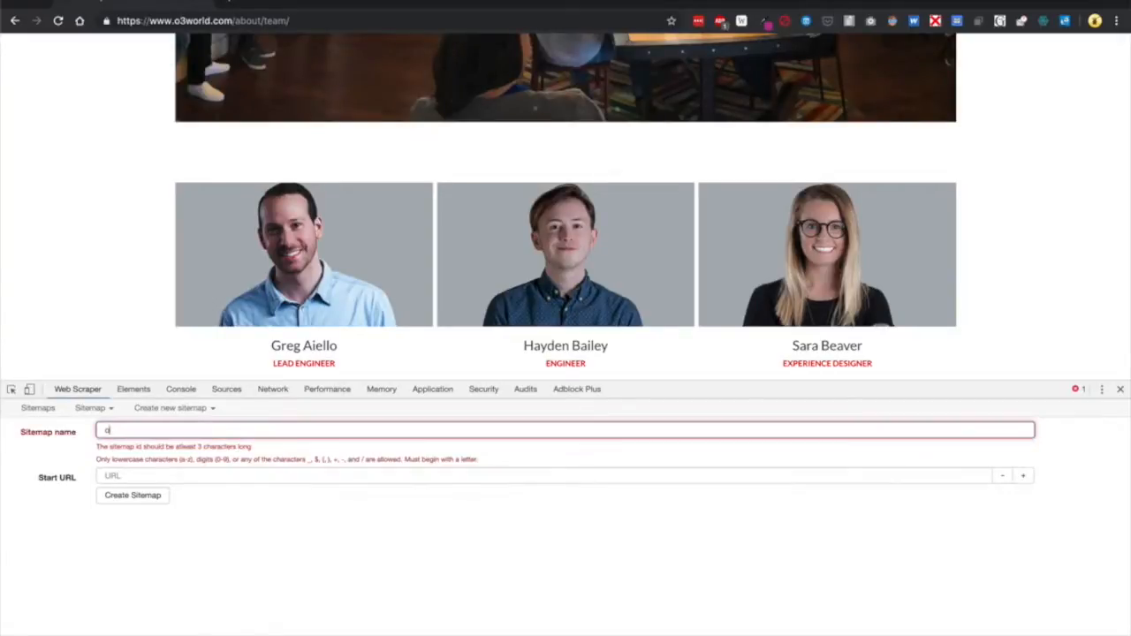
{"action": "type", "text": "o3-team"}
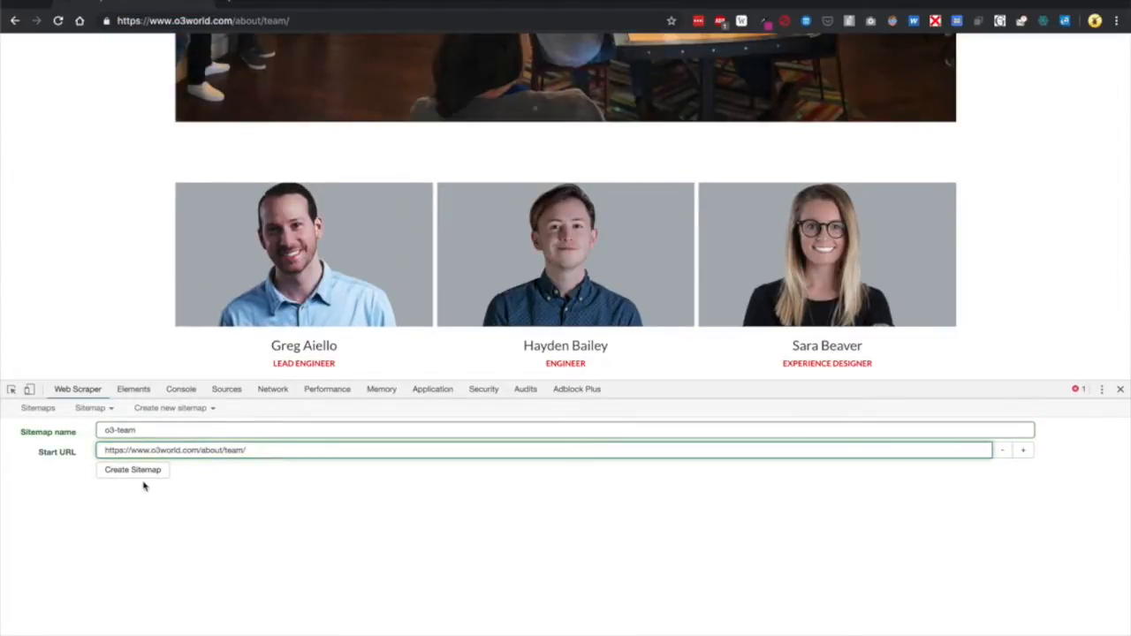
{"action": "left_click", "coordinate": [132, 470]}
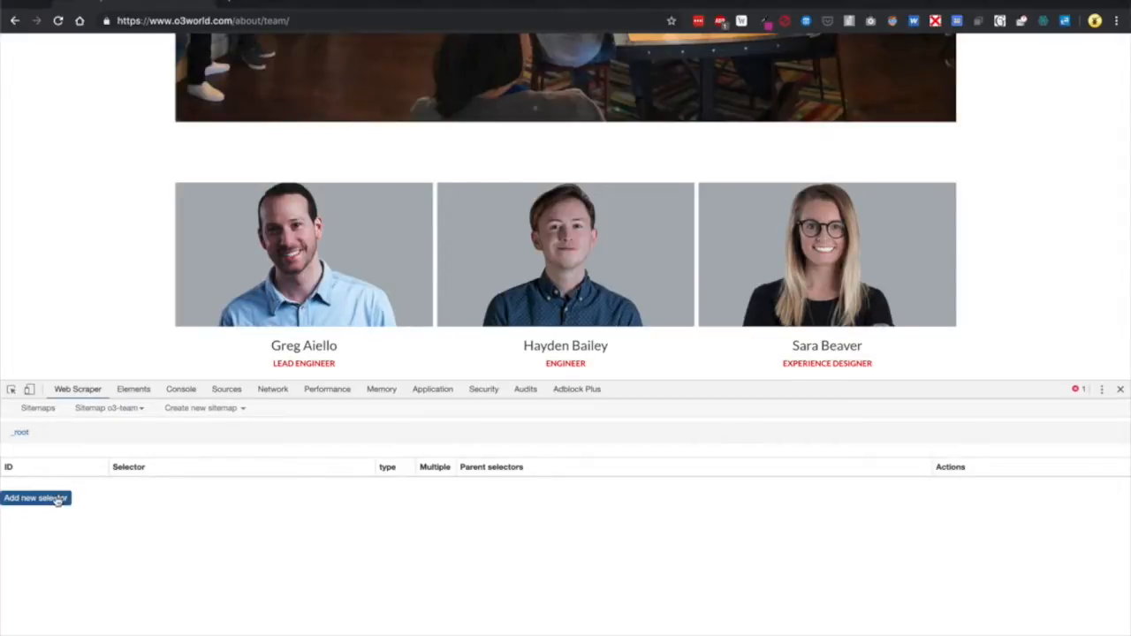
Save a Multiple Link selector 'people-link' that picks every team member card
{"action": "left_click", "coordinate": [36, 497]}
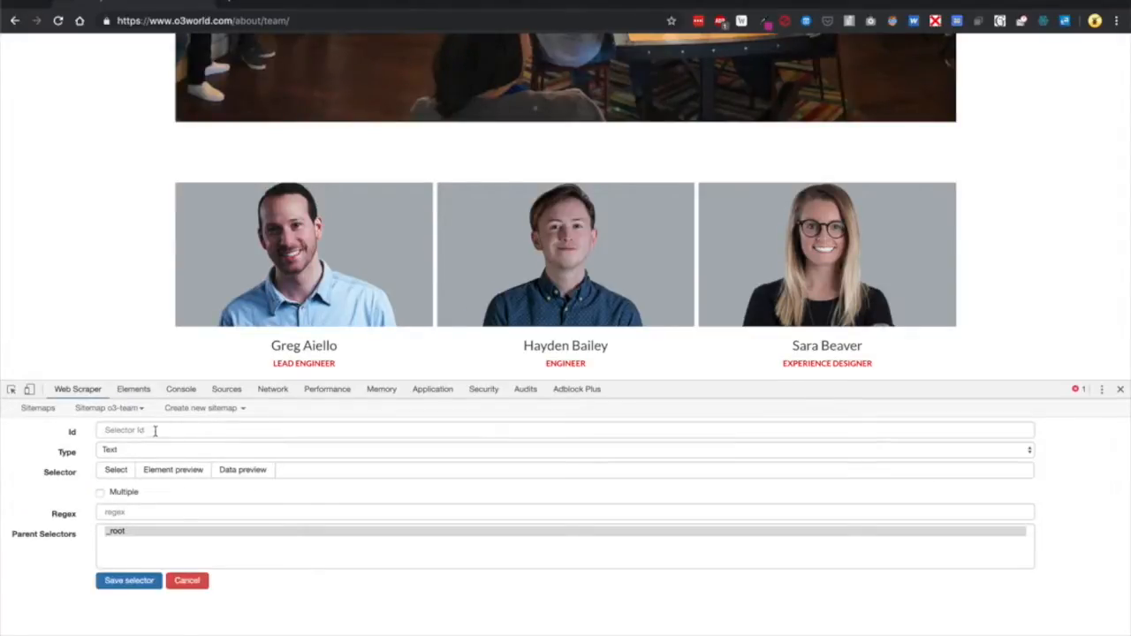
{"action": "type", "text": "people-link"}
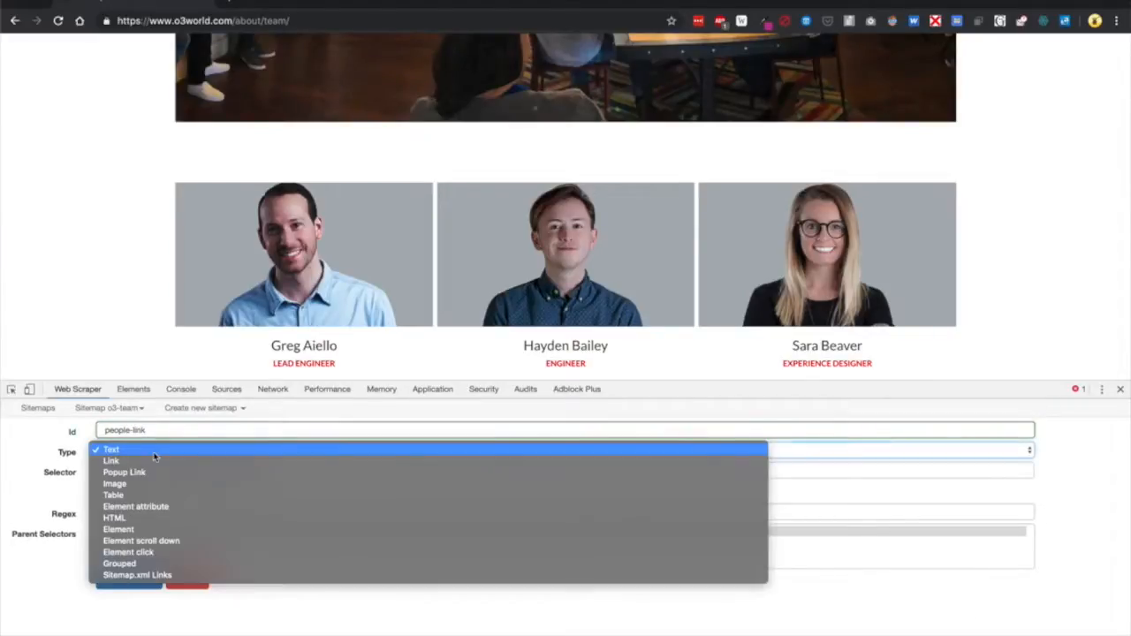
{"action": "left_click", "coordinate": [110, 460]}
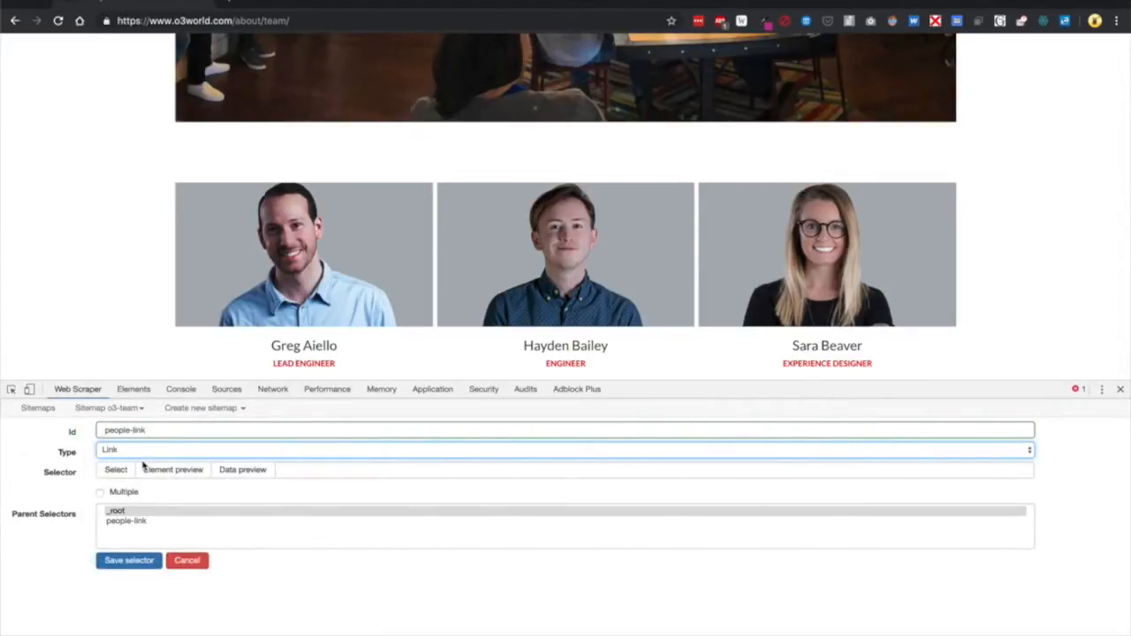
{"action": "left_click", "coordinate": [116, 469]}
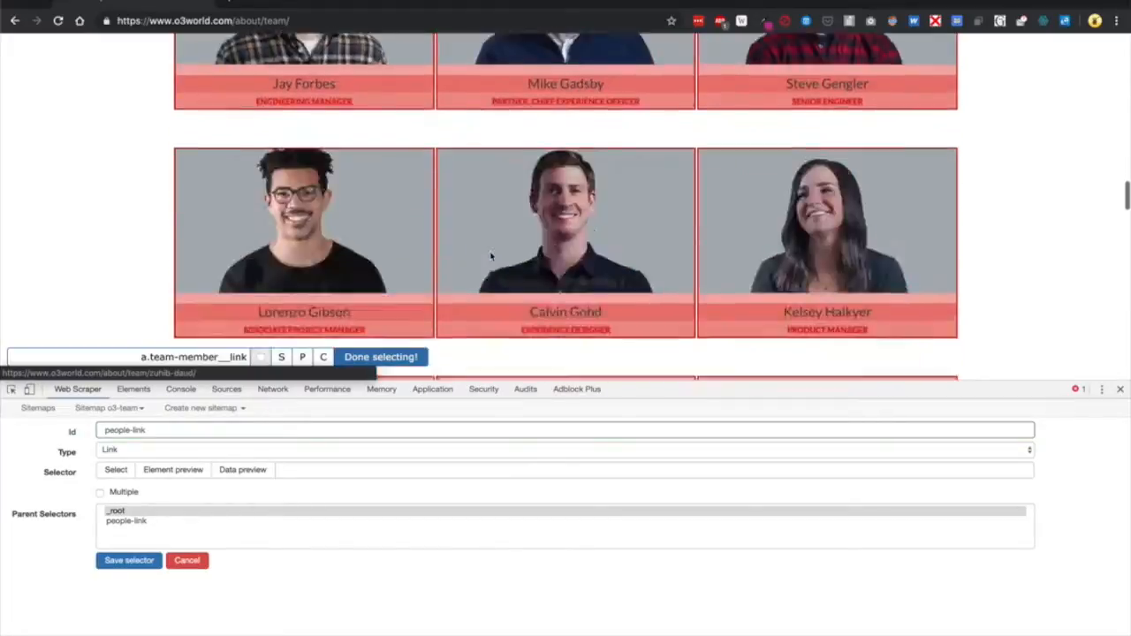
{"action": "scroll", "scroll_direction": "down", "scroll_amount": 3}
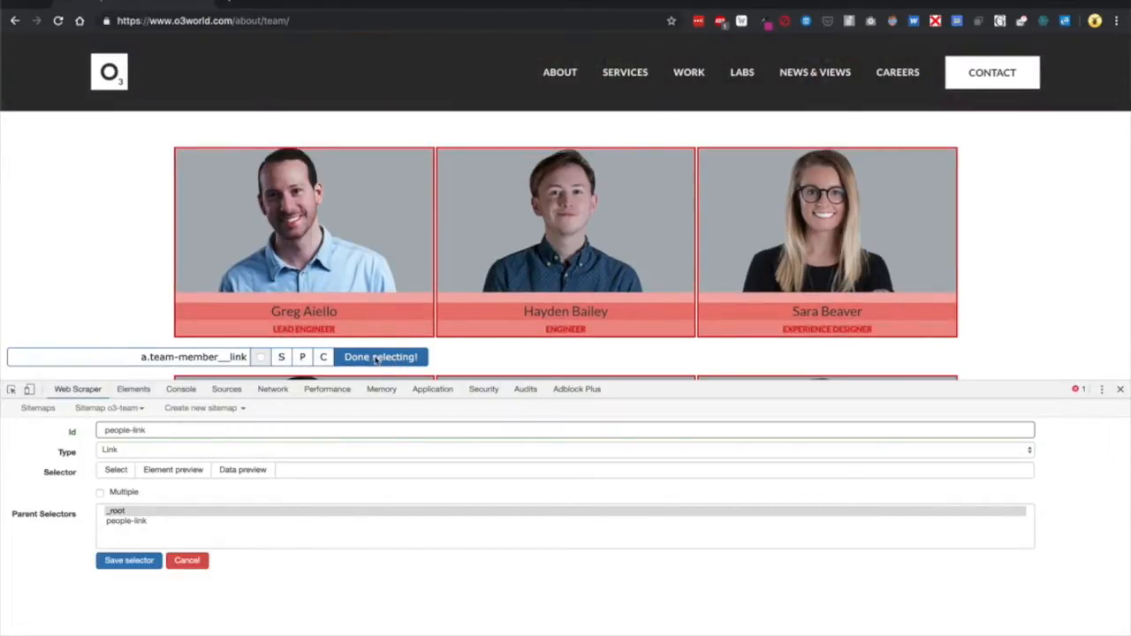
{"action": "left_click", "coordinate": [381, 357]}
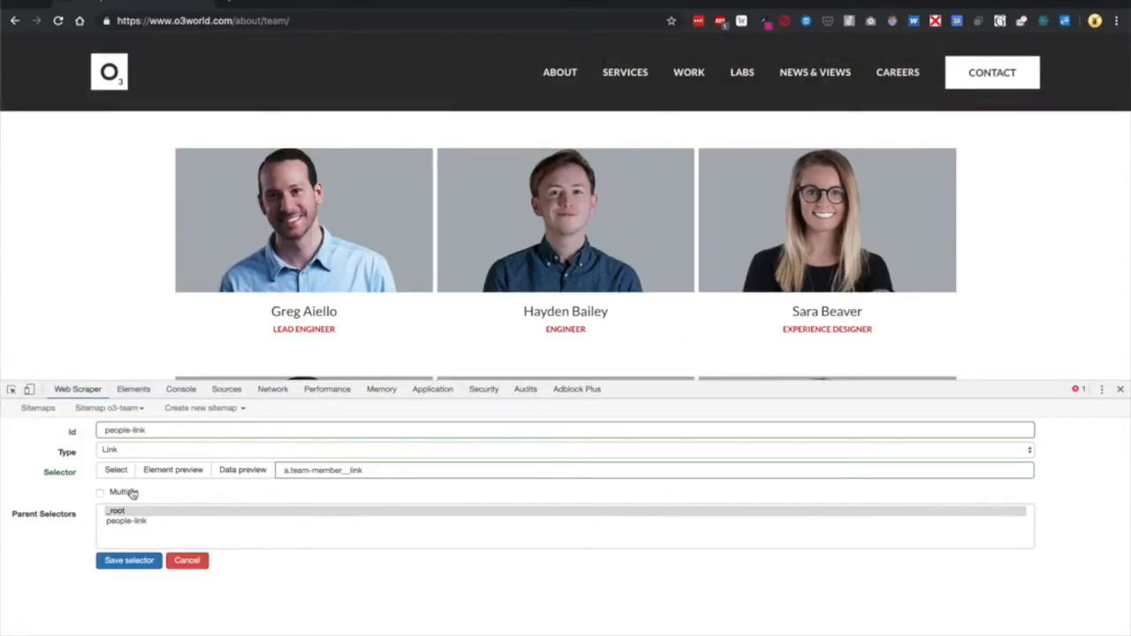
{"action": "left_click", "coordinate": [99, 492]}
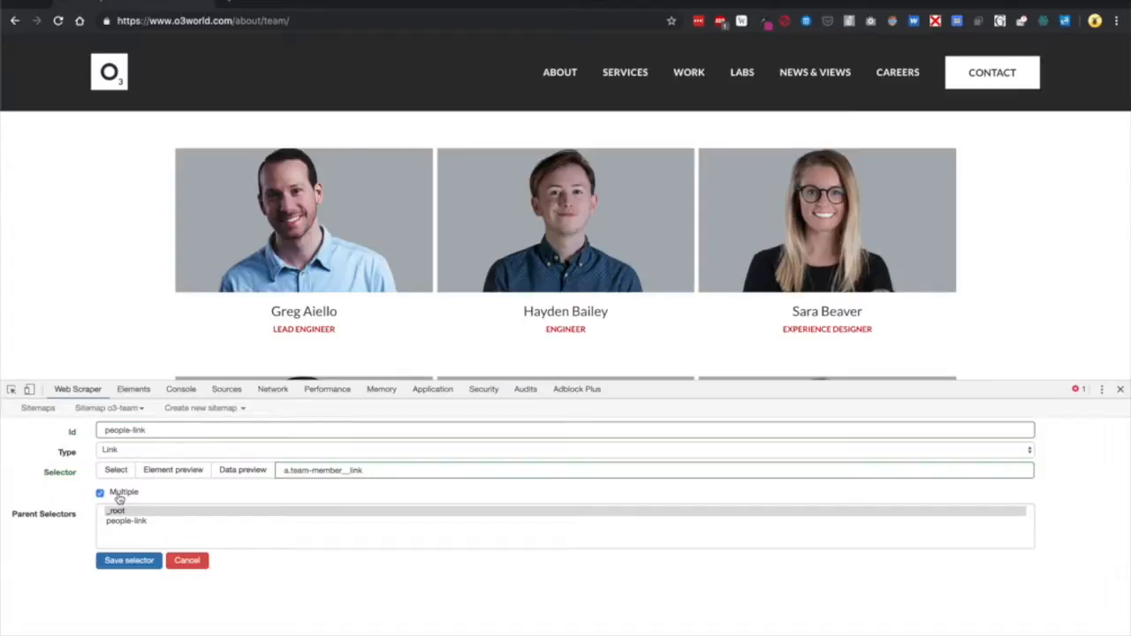
{"action": "left_click", "coordinate": [128, 560]}
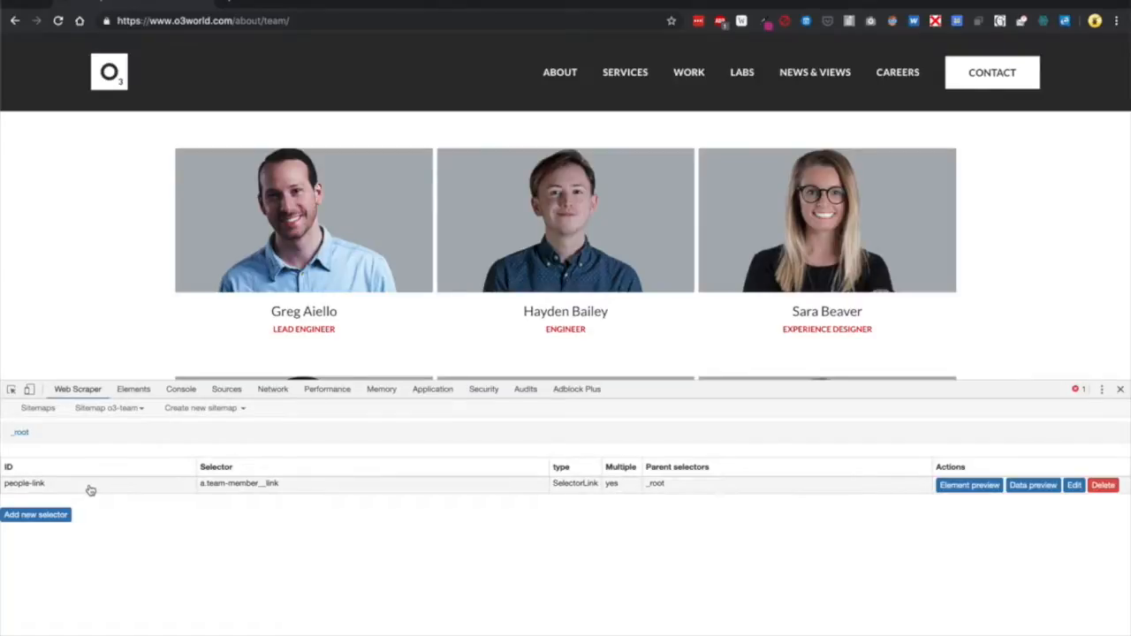
Under people-link, start a Text selector 'name' on a member's profile and preview it
{"action": "left_click", "coordinate": [23, 483]}
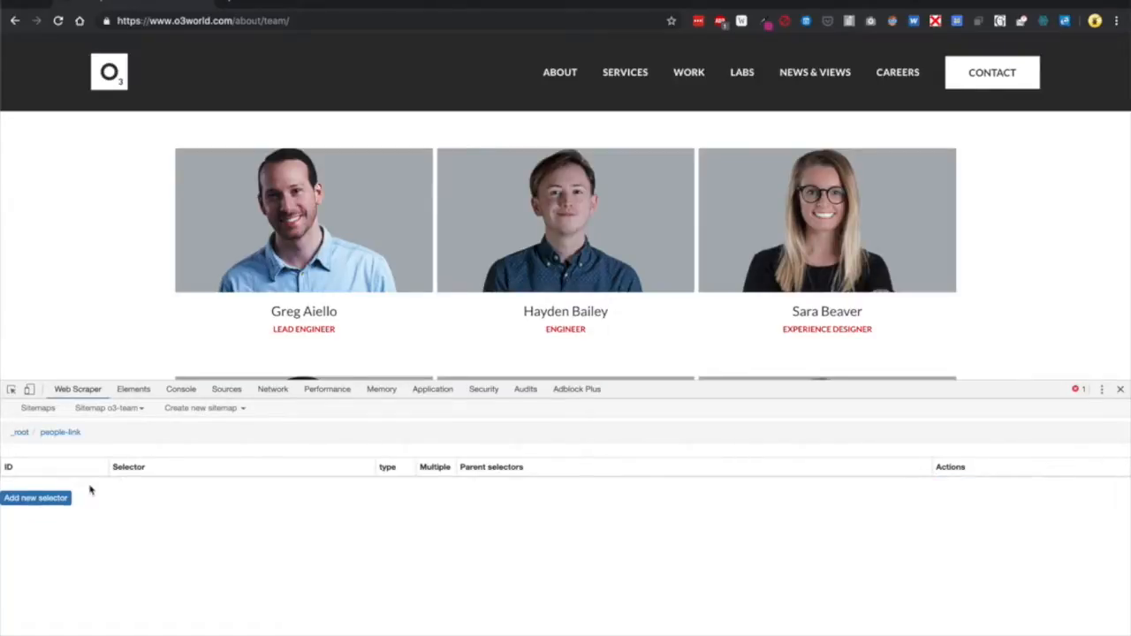
{"action": "left_click", "coordinate": [36, 498]}
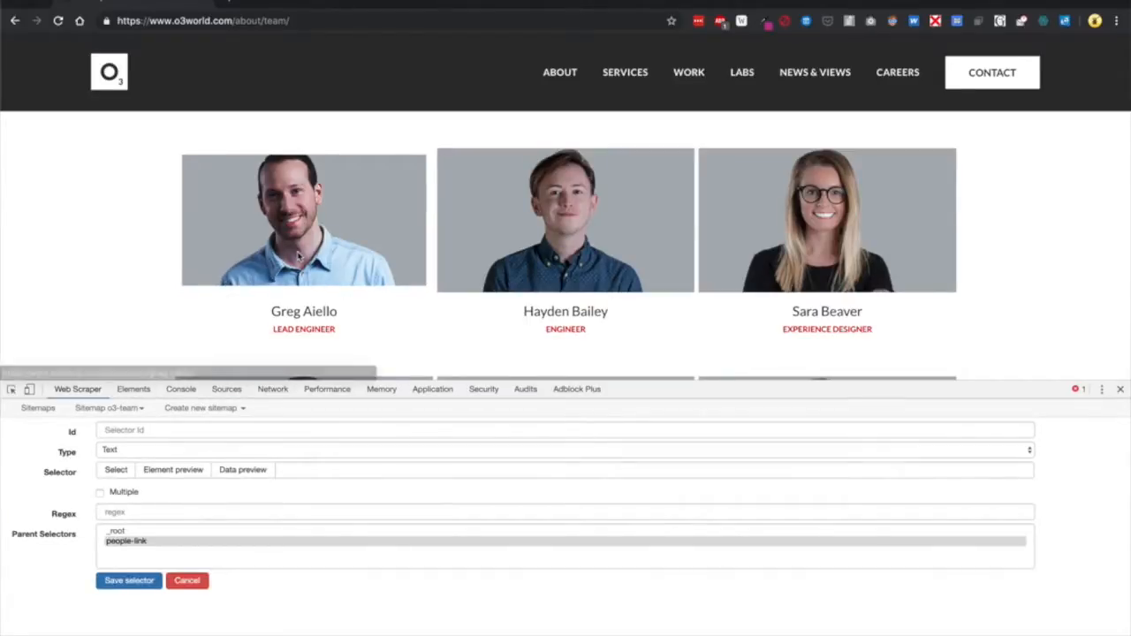
{"action": "left_click", "coordinate": [303, 220]}
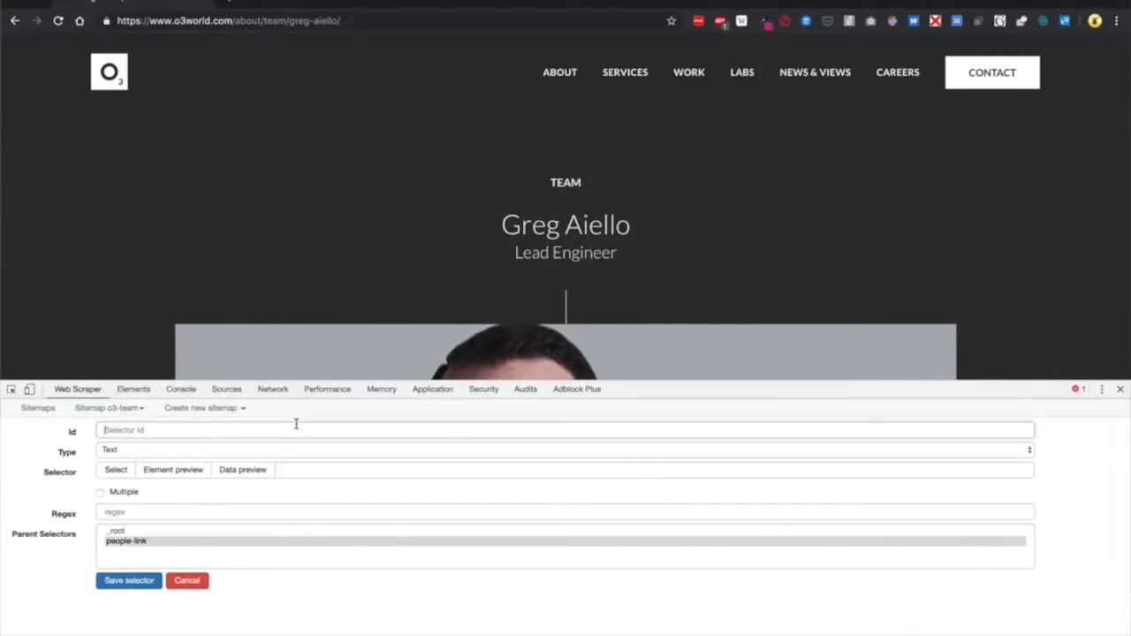
{"action": "type", "text": "name"}
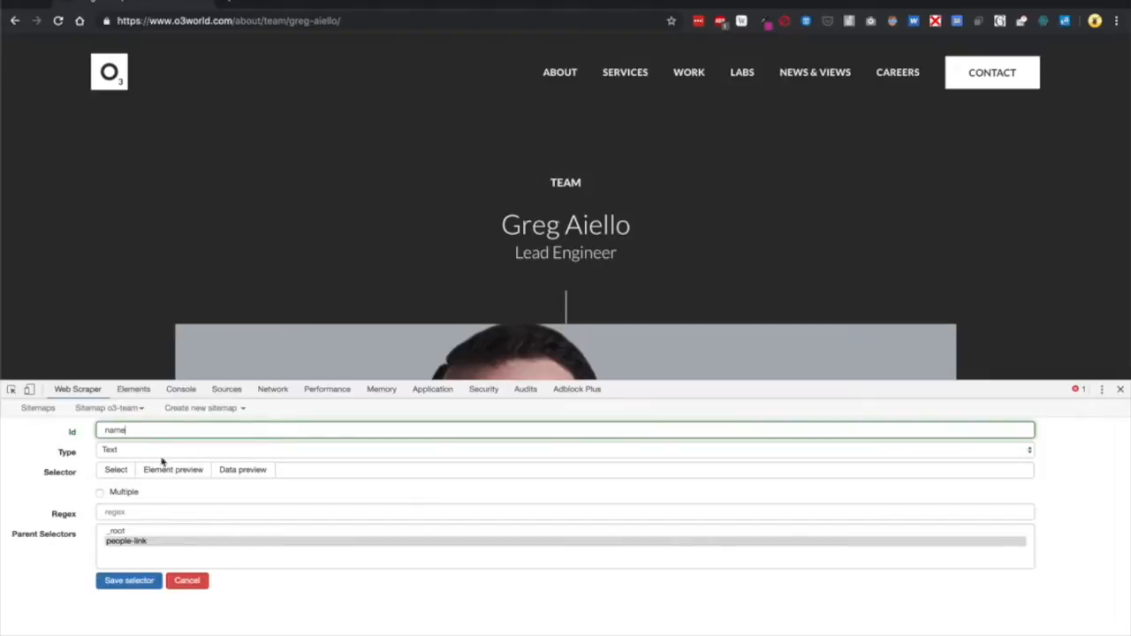
{"action": "left_click", "coordinate": [116, 469]}
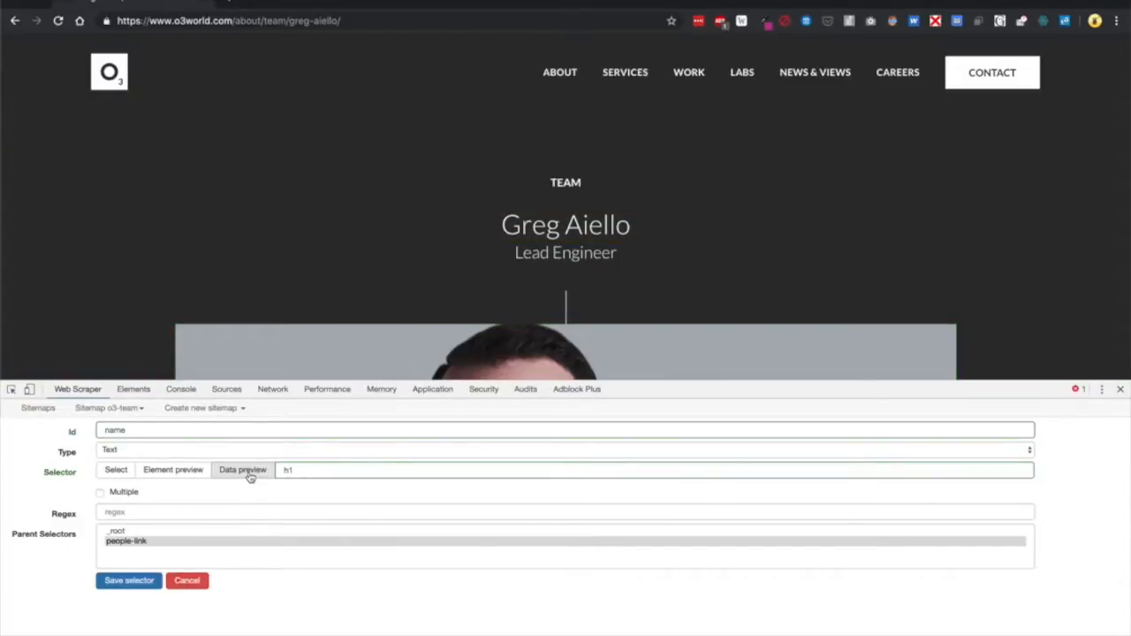
{"action": "left_click", "coordinate": [242, 470]}
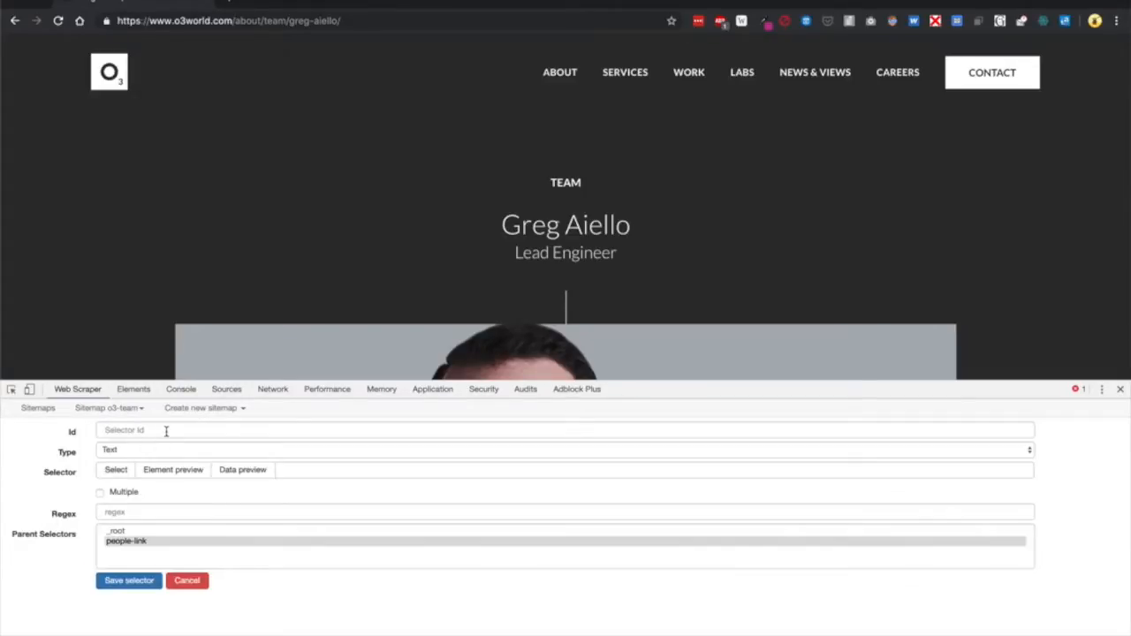
Enter 'title' as the selector Id and begin picking the job title
{"action": "type", "text": "title"}
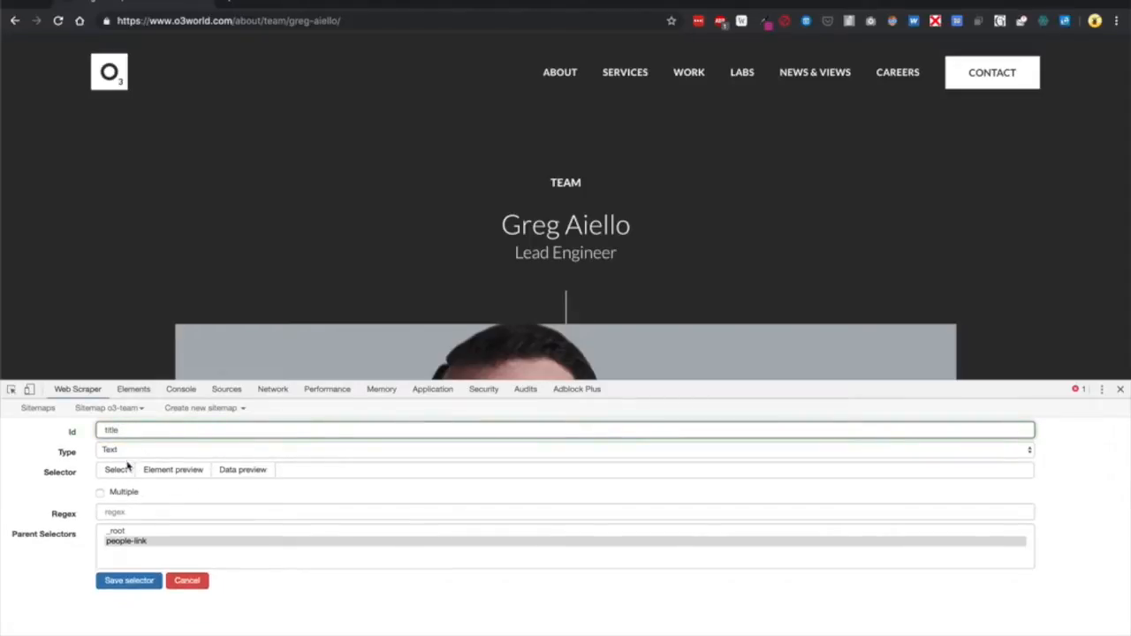
{"action": "left_click", "coordinate": [116, 469]}
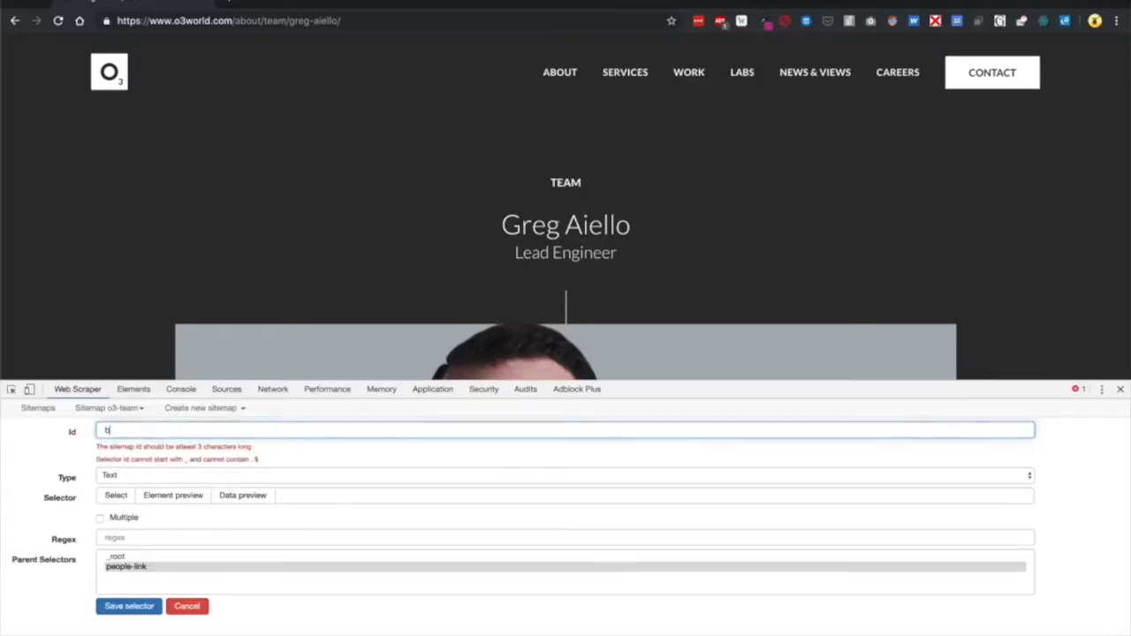
Name the selector 'bio' and pick the biography paragraph on the profile page
{"action": "type", "text": "io"}
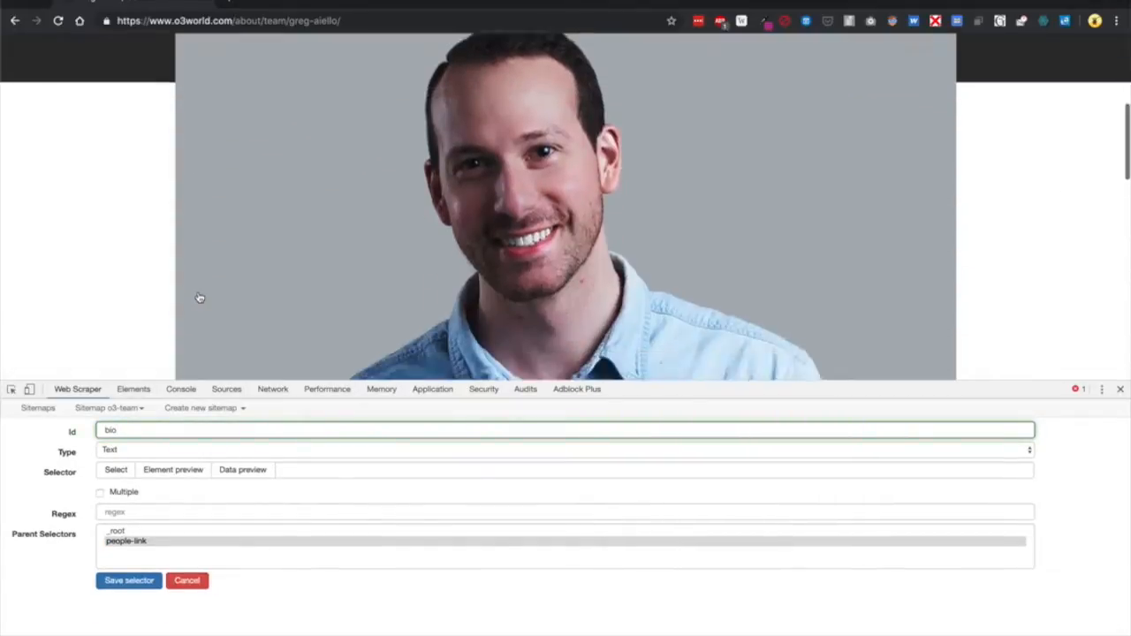
{"action": "scroll", "scroll_direction": "down", "scroll_amount": 3}
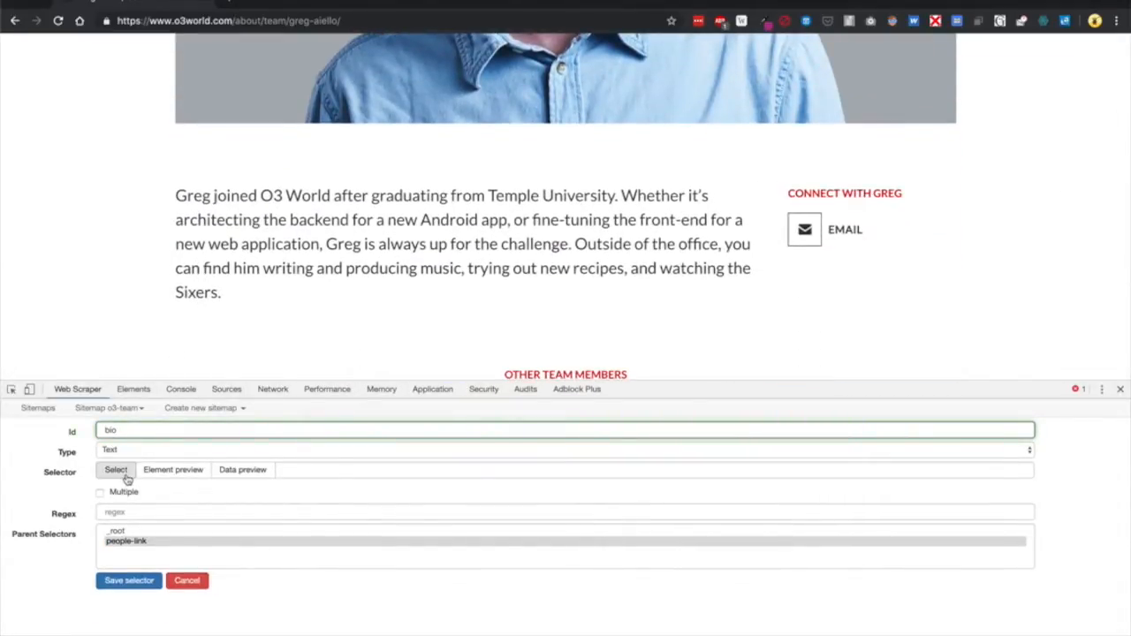
{"action": "left_click", "coordinate": [116, 469]}
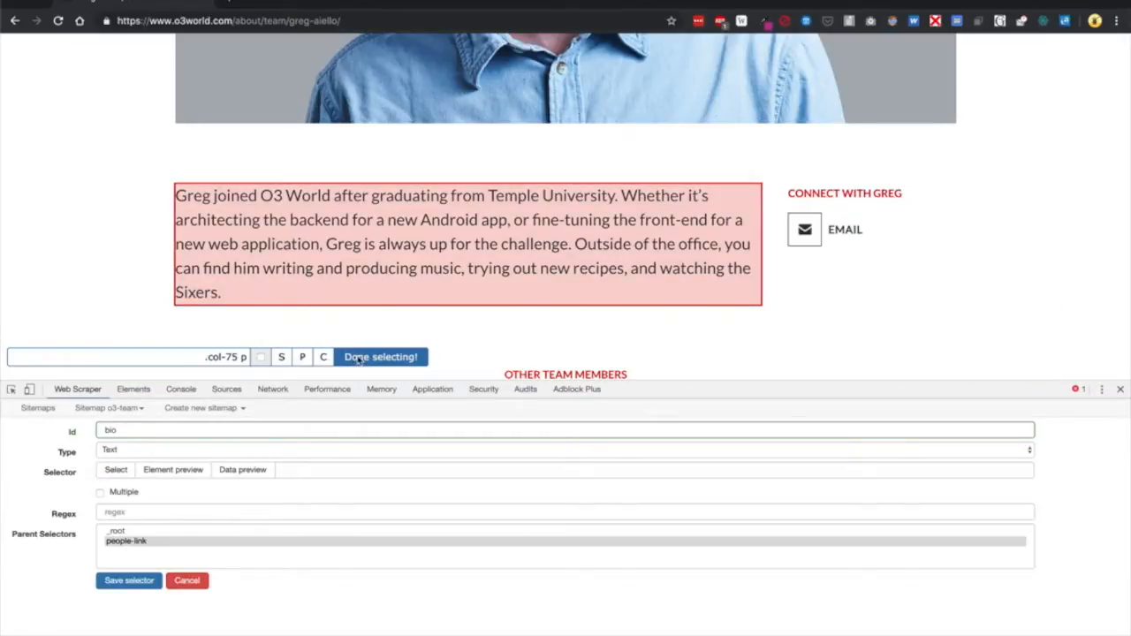
{"action": "left_click", "coordinate": [128, 580]}
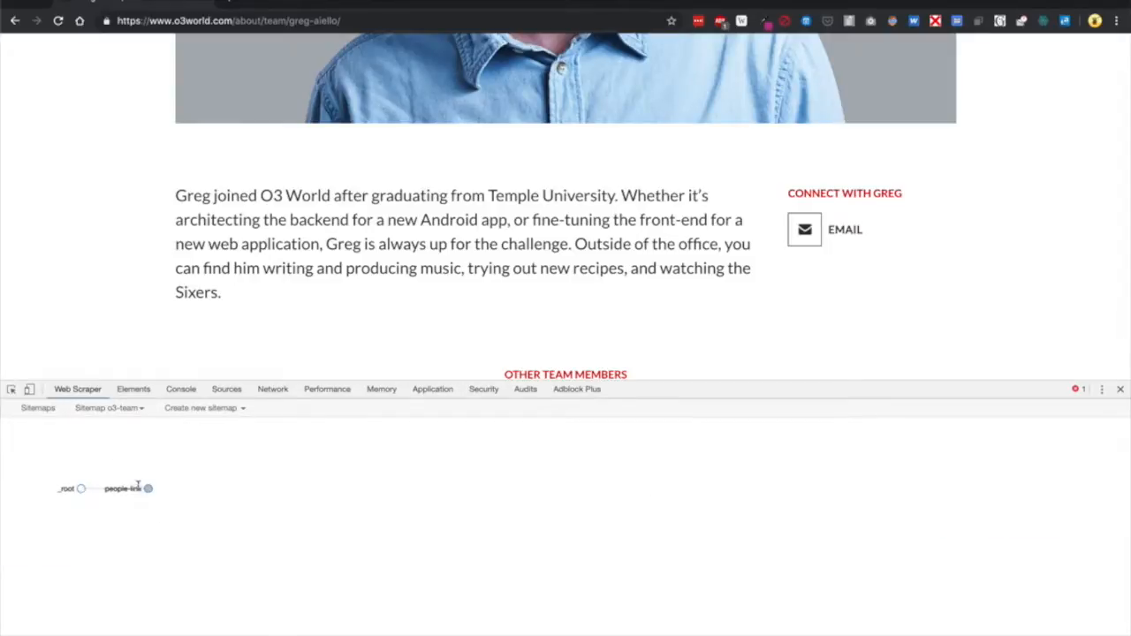
Expand people-link in the selector graph and start scraping the o3-team sitemap
{"action": "left_click", "coordinate": [147, 487]}
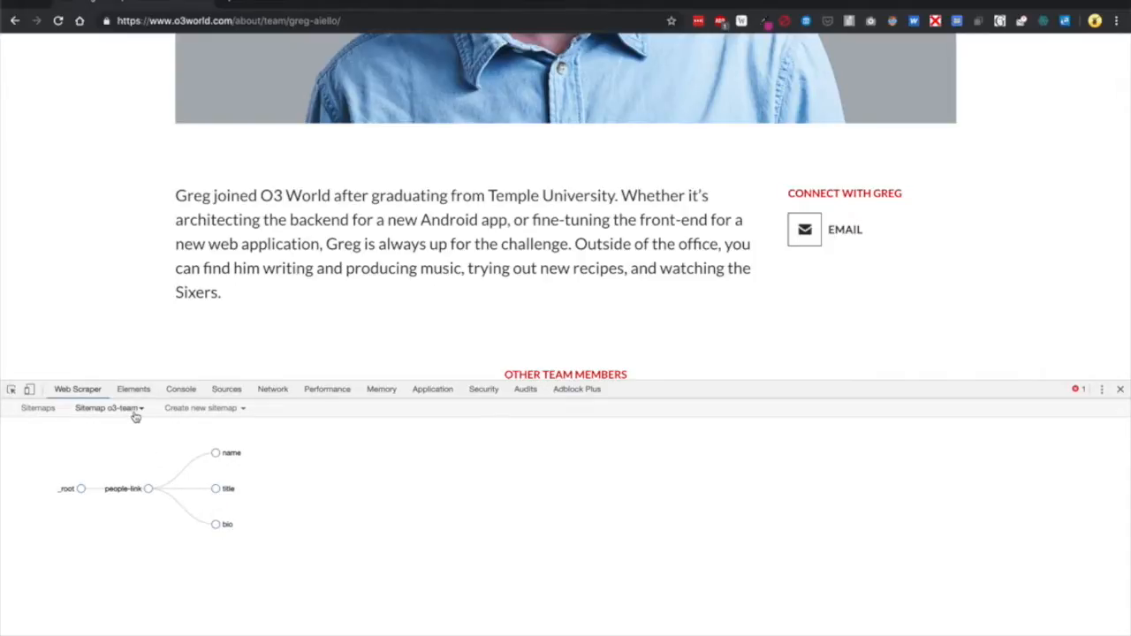
{"action": "left_click", "coordinate": [108, 407]}
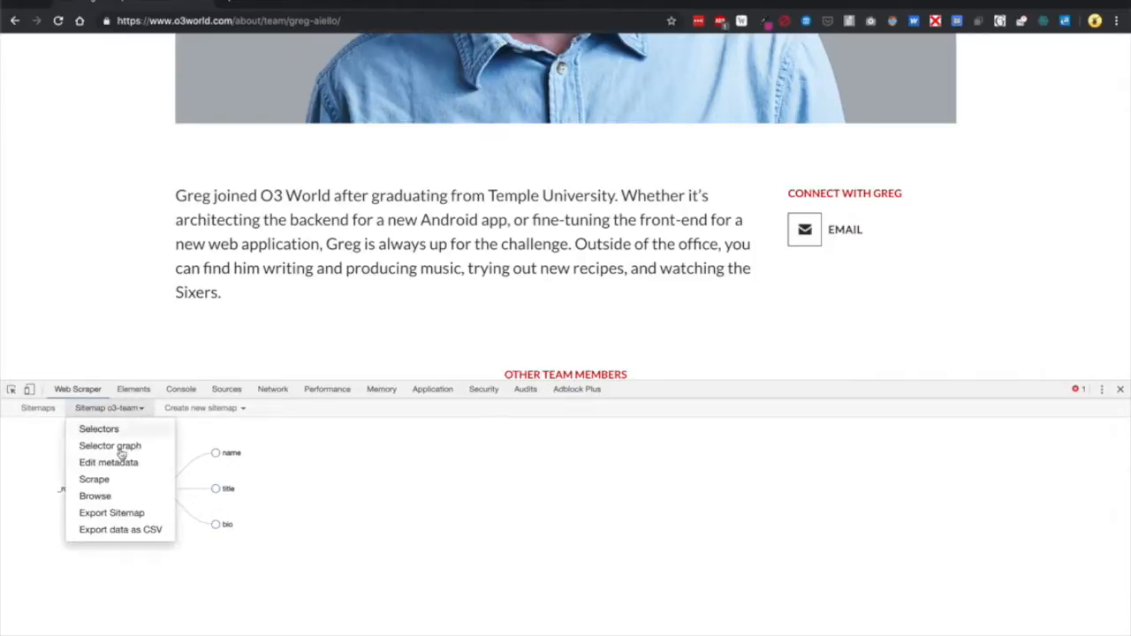
{"action": "left_click", "coordinate": [93, 479]}
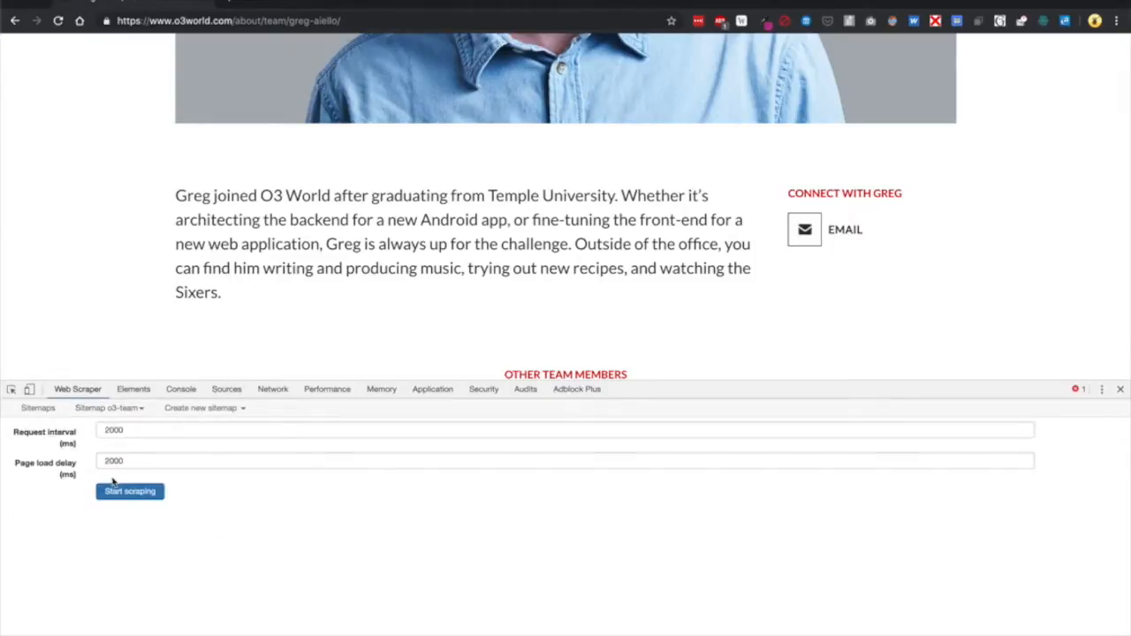
{"action": "left_click", "coordinate": [129, 491]}
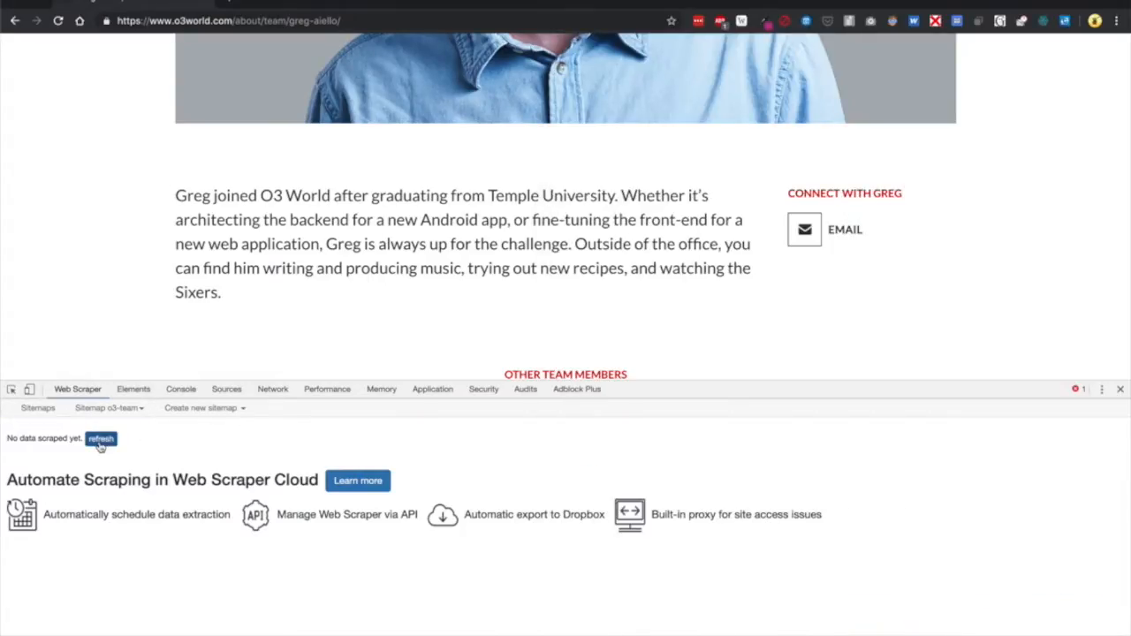
Refresh the scraped data and scroll through members' names, titles and bios
{"action": "left_click", "coordinate": [101, 438]}
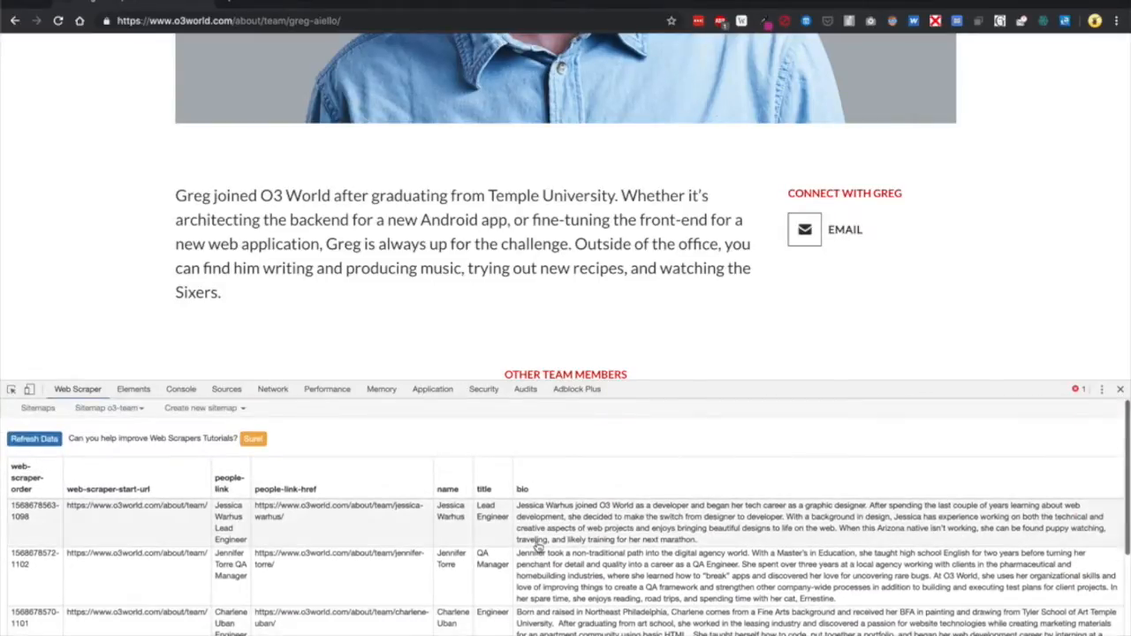
{"action": "left_click", "coordinate": [34, 439]}
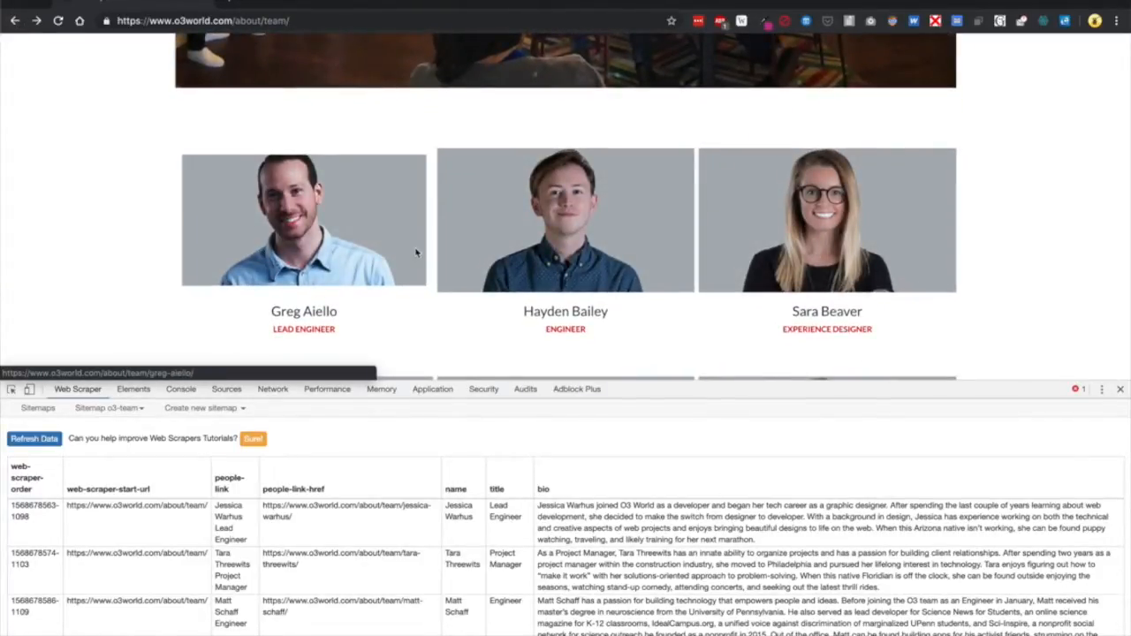
{"action": "scroll", "scroll_direction": "down", "scroll_amount": 3}
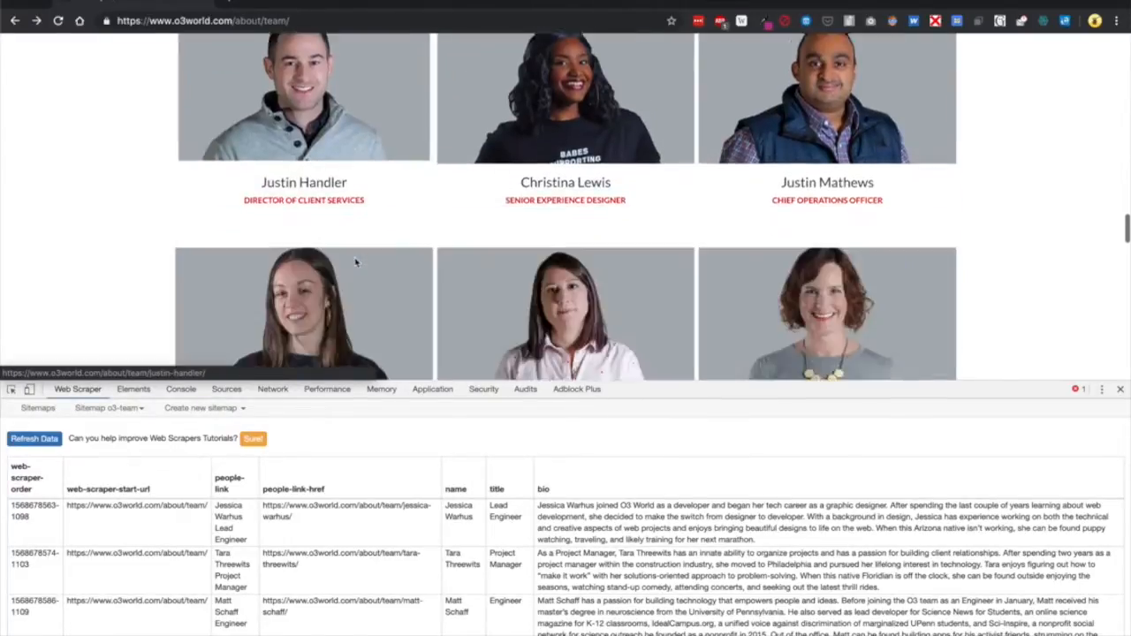
{"action": "scroll", "scroll_direction": "down", "scroll_amount": 3}
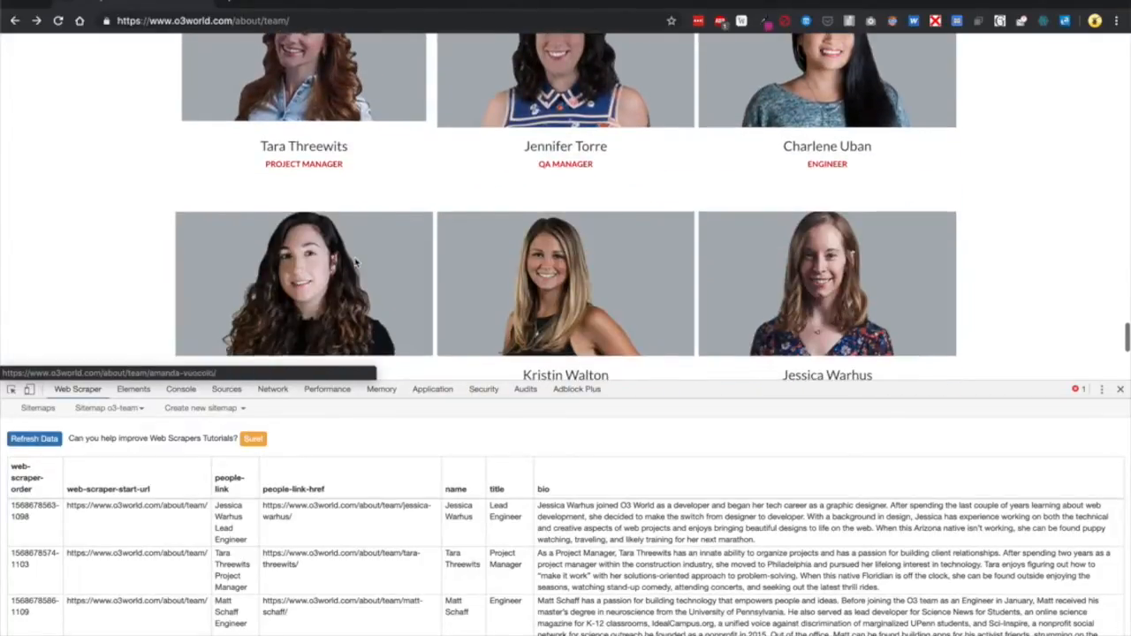
{"action": "scroll", "scroll_direction": "down", "scroll_amount": 3}
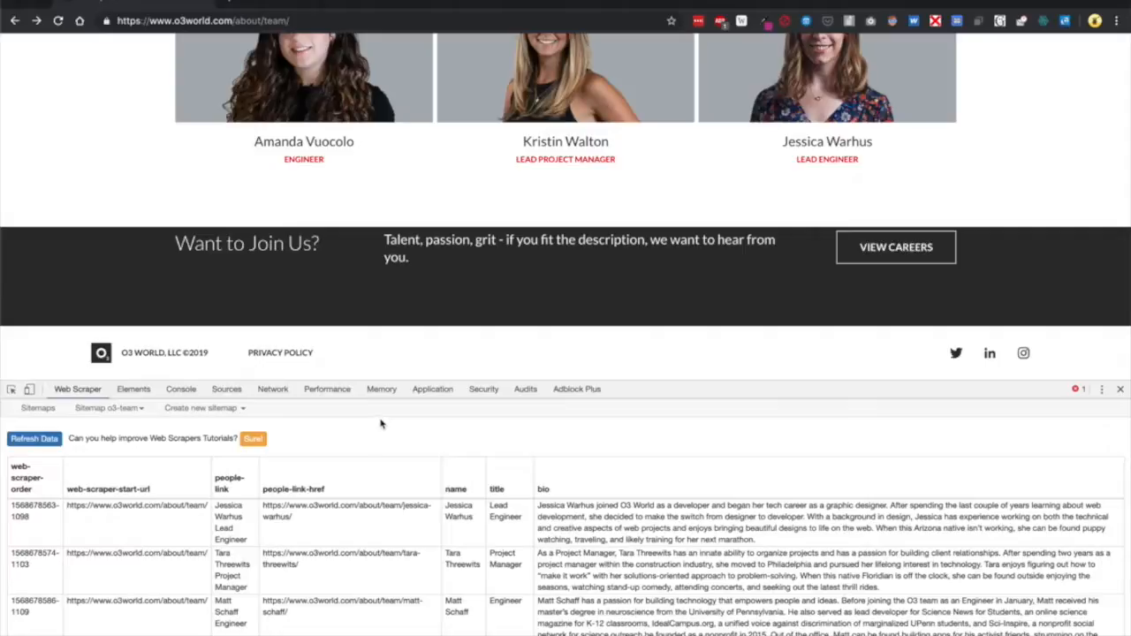
Export the o3-team scraped data as a CSV file
{"action": "left_click", "coordinate": [108, 407]}
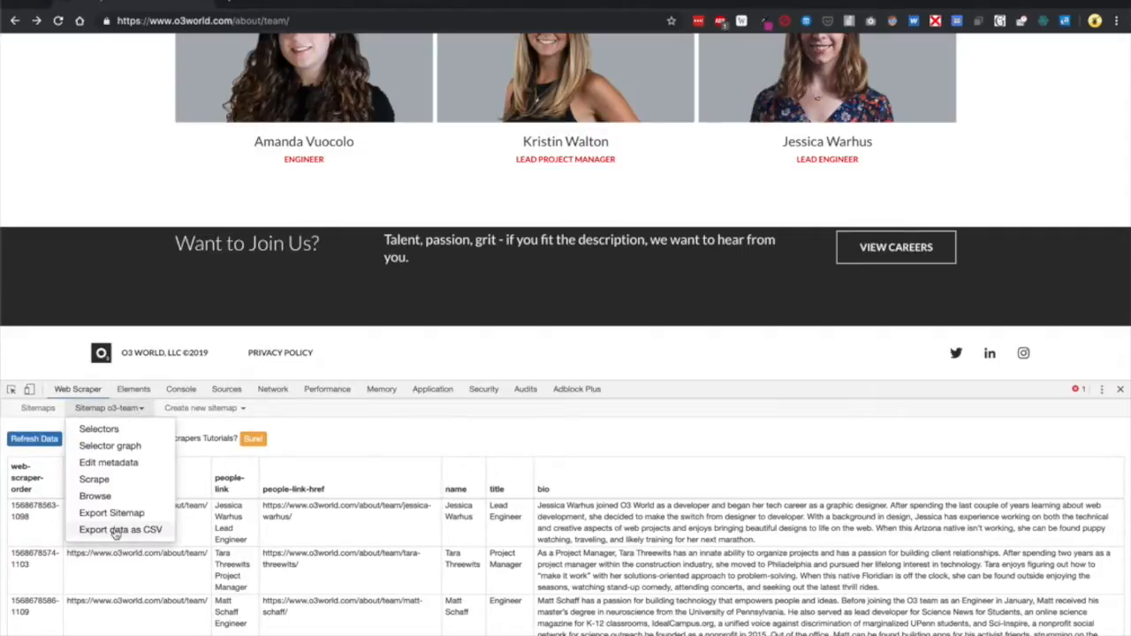
{"action": "left_click", "coordinate": [120, 530]}
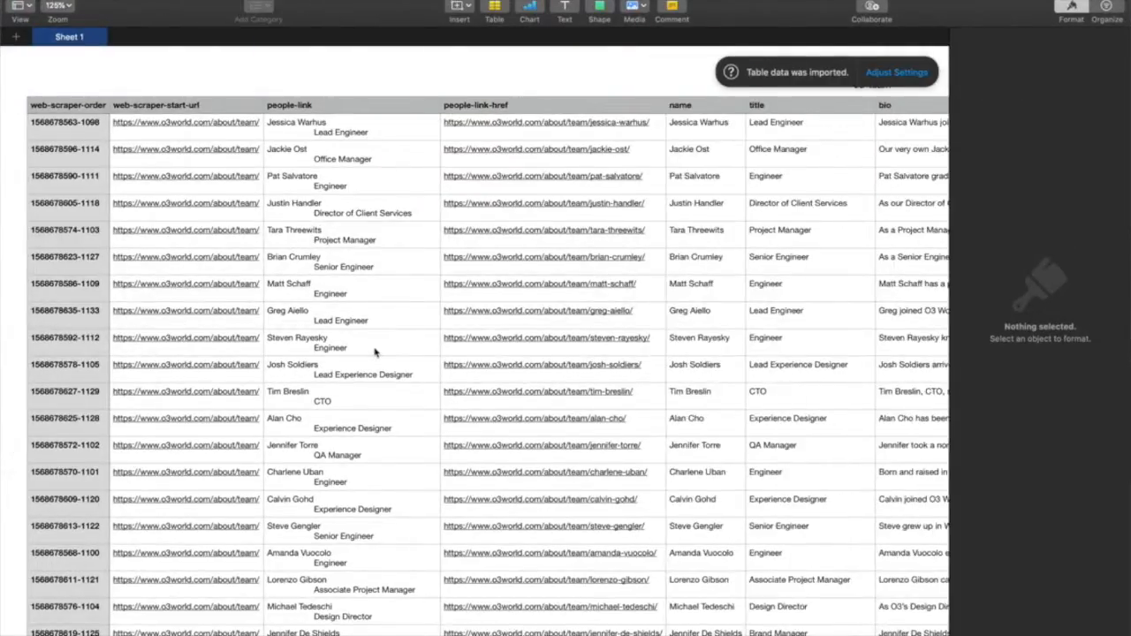
Scroll through the imported Numbers table of team member rows
{"action": "scroll", "scroll_direction": "down", "scroll_amount": 3}
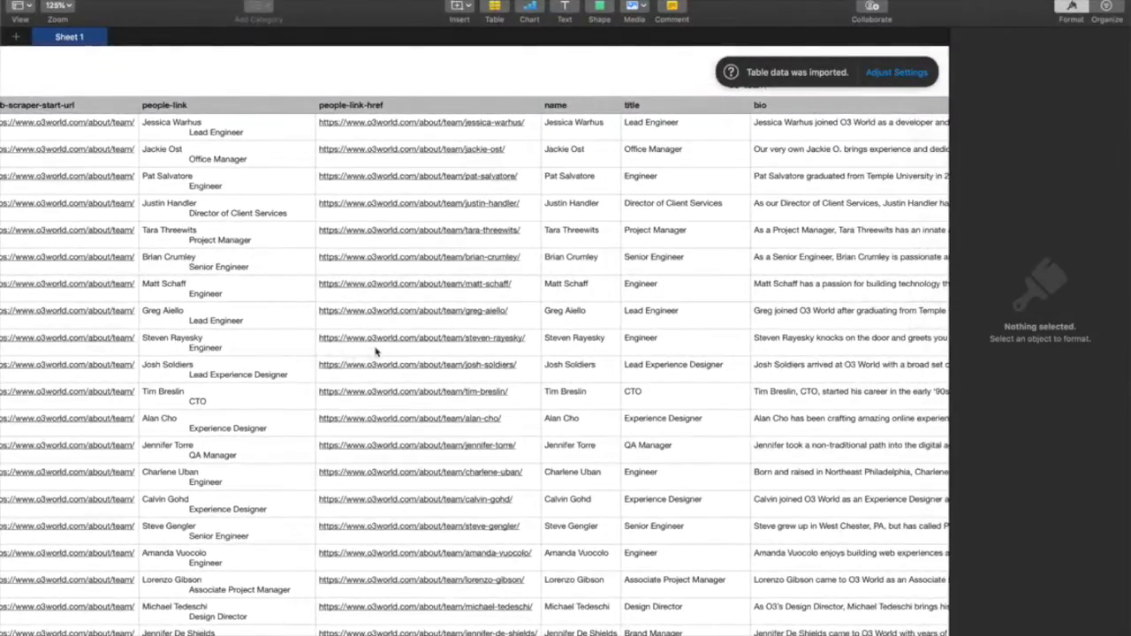
{"action": "scroll", "scroll_direction": "down", "scroll_amount": 3}
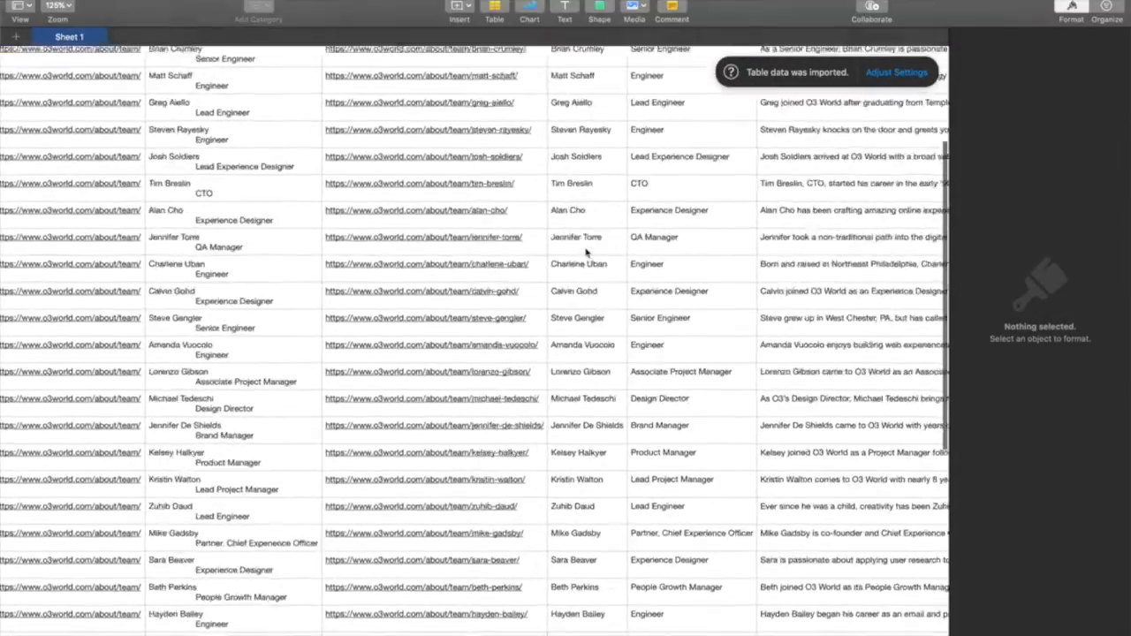